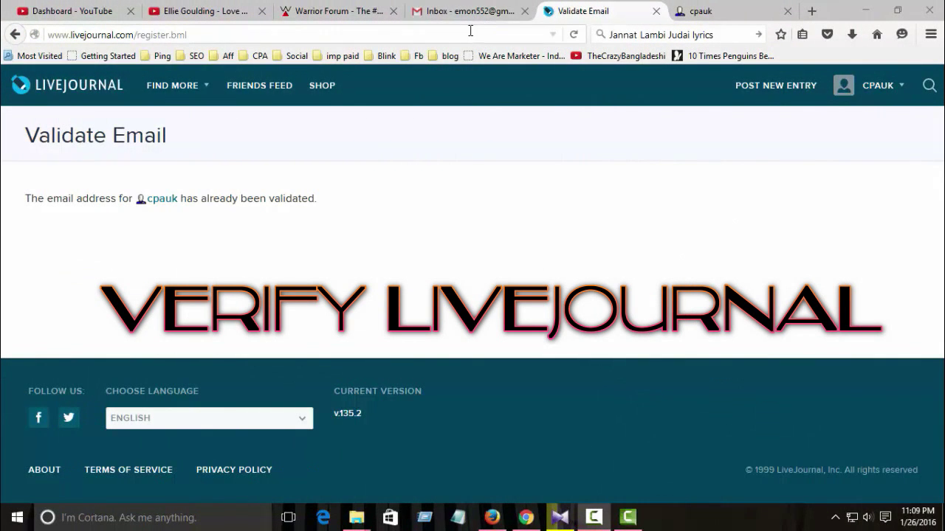
Step: Switch to the Gmail inbox tab showing the LiveJournal welcome email
left_click(468, 12)
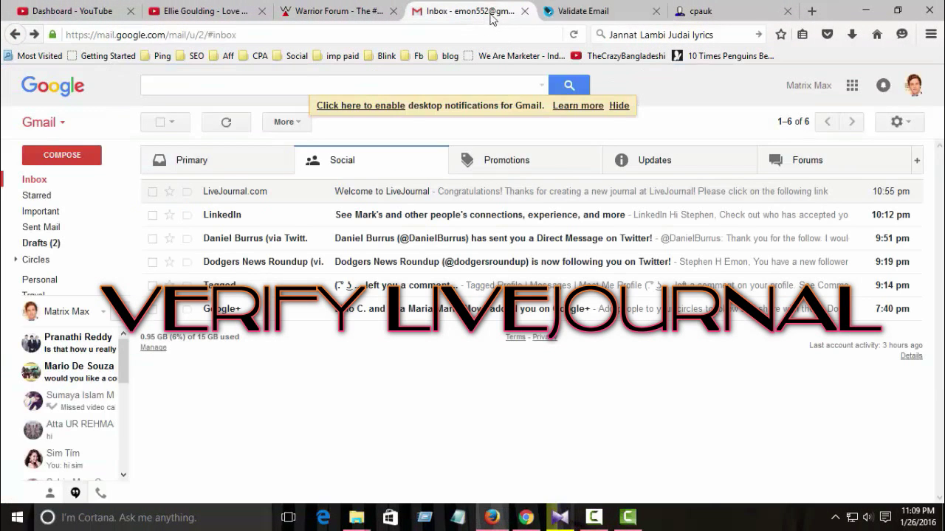
mouse_move(590, 11)
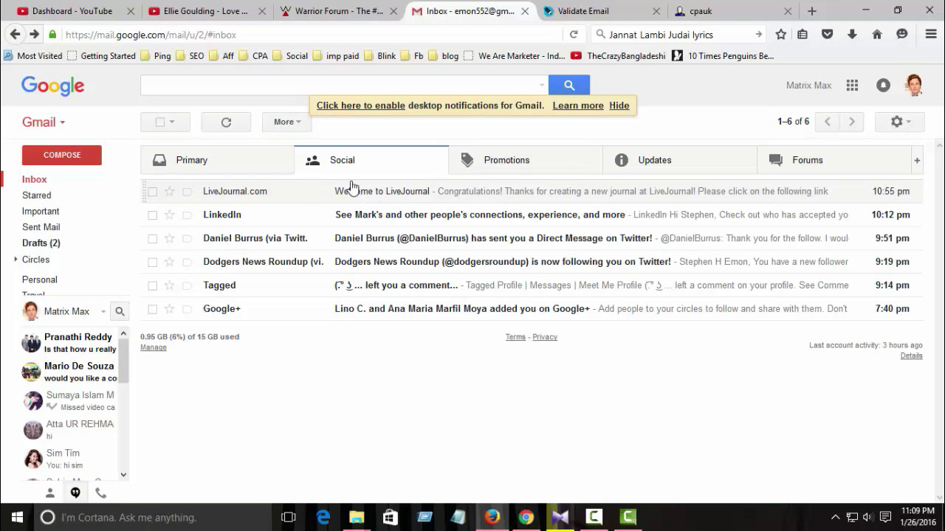
Step: Open the 'Welcome to LiveJournal' message from LiveJournal.com
left_click(384, 191)
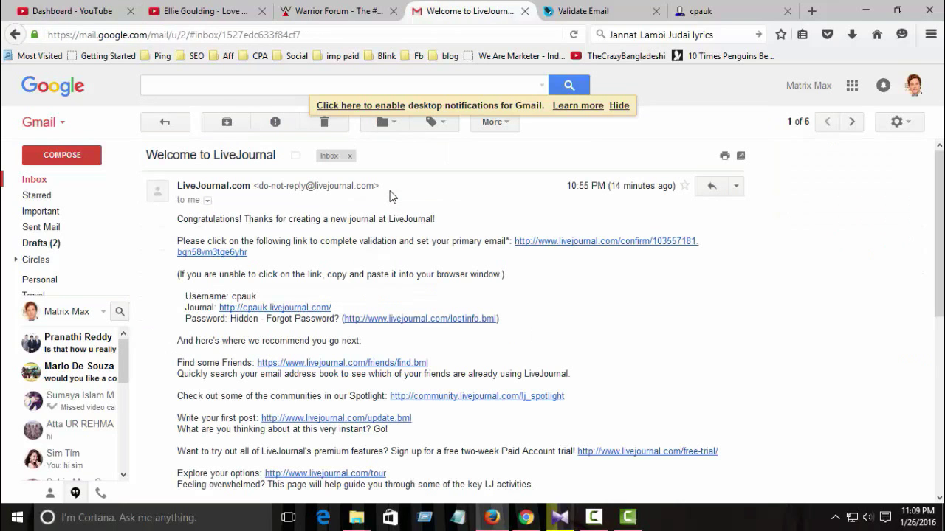
mouse_move(391, 242)
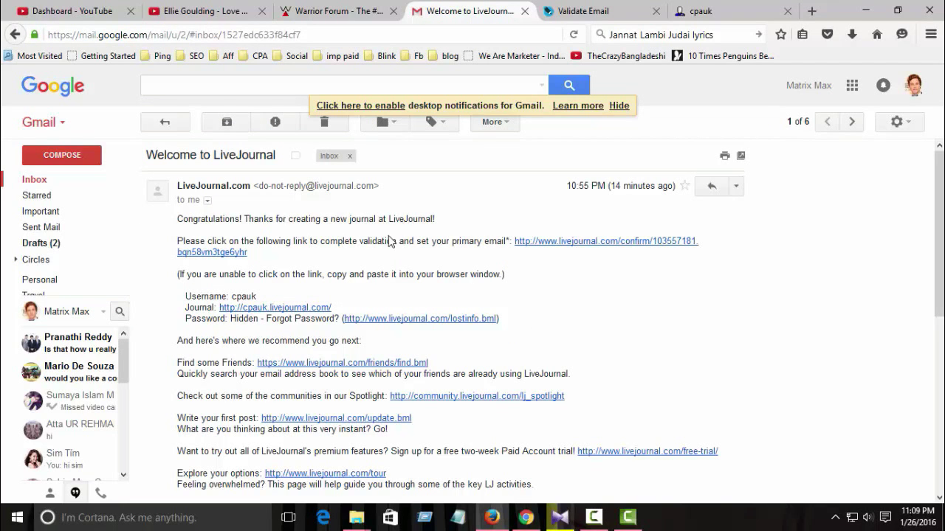
mouse_move(419, 231)
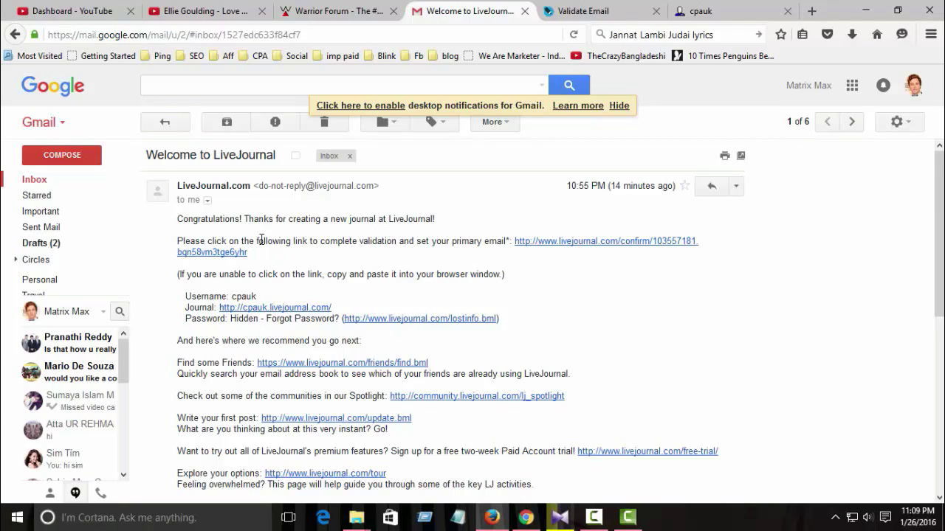
mouse_move(383, 244)
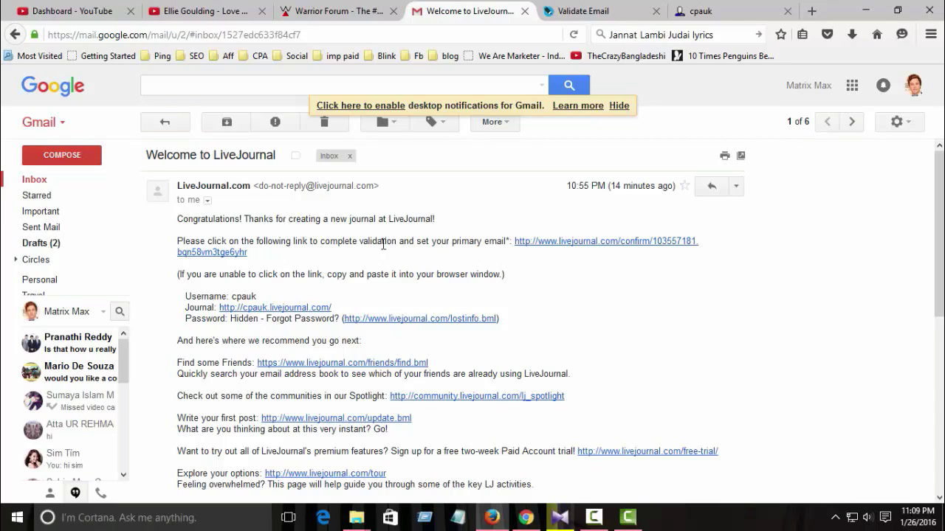
mouse_move(572, 251)
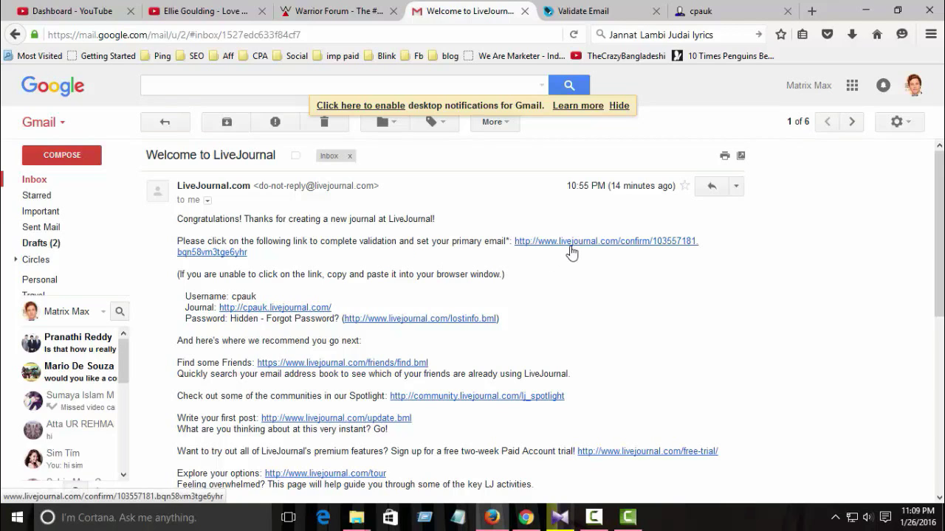
mouse_move(574, 261)
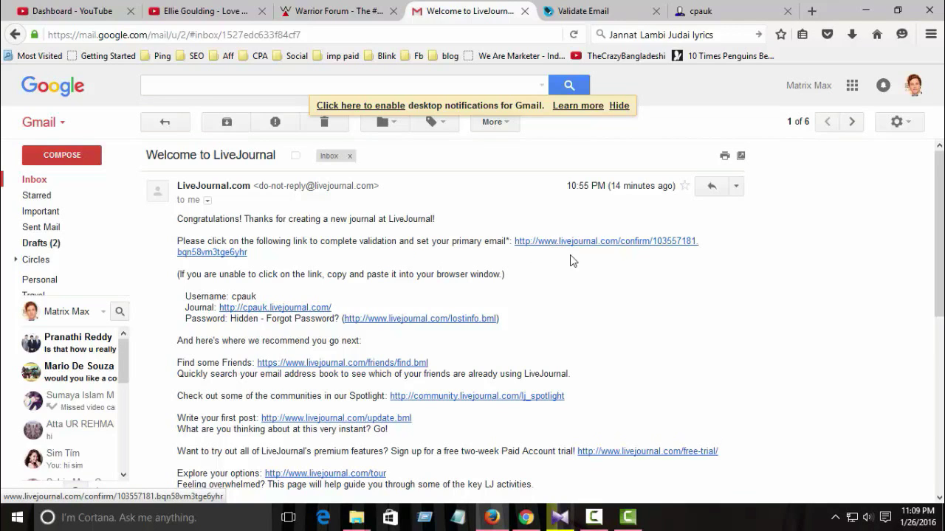
Step: Follow the email's validation link and request a new verification email
left_click(605, 241)
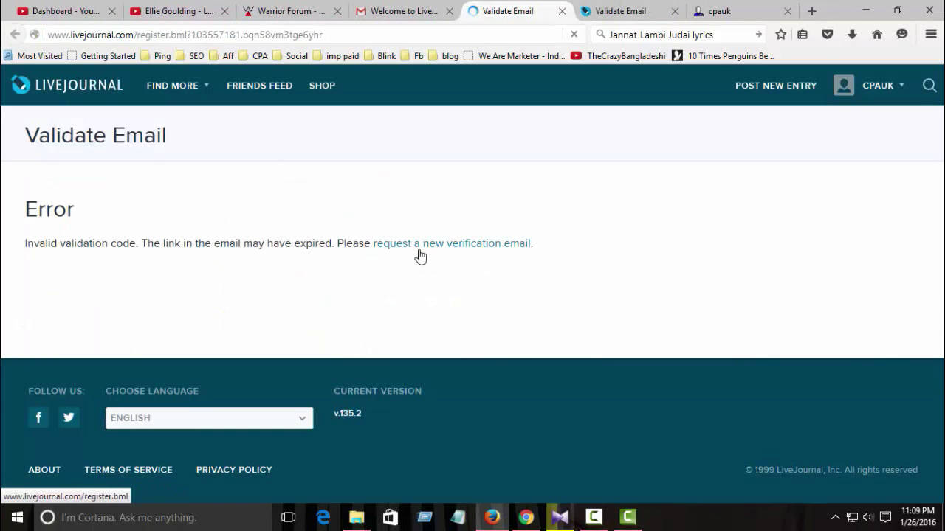
left_click(452, 243)
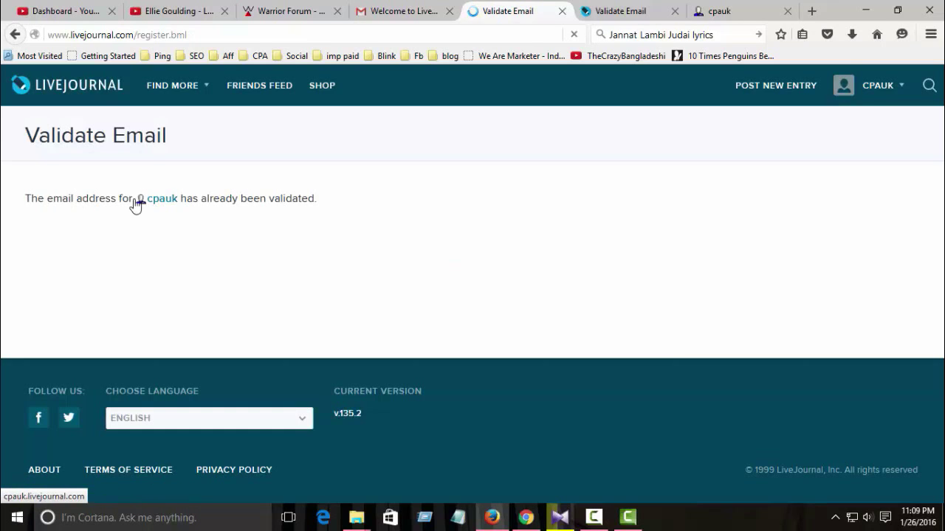
mouse_move(171, 208)
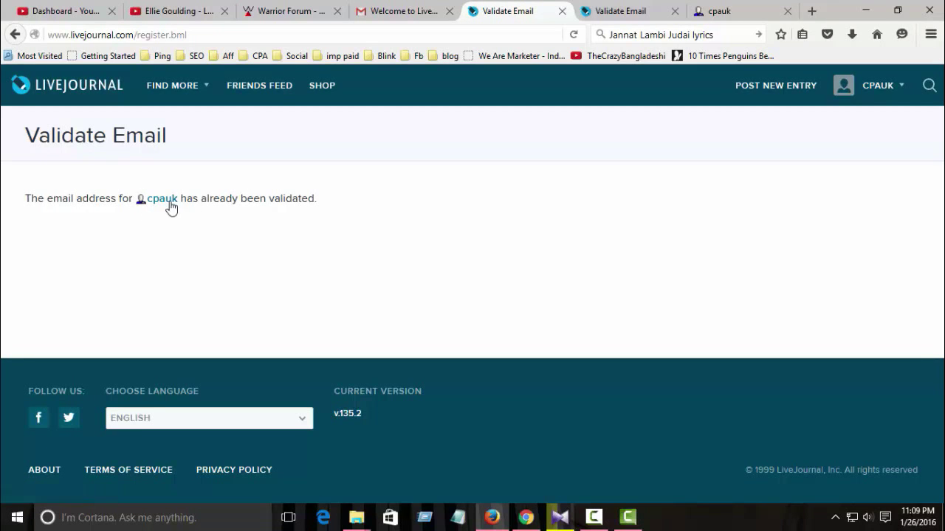
mouse_move(520, 203)
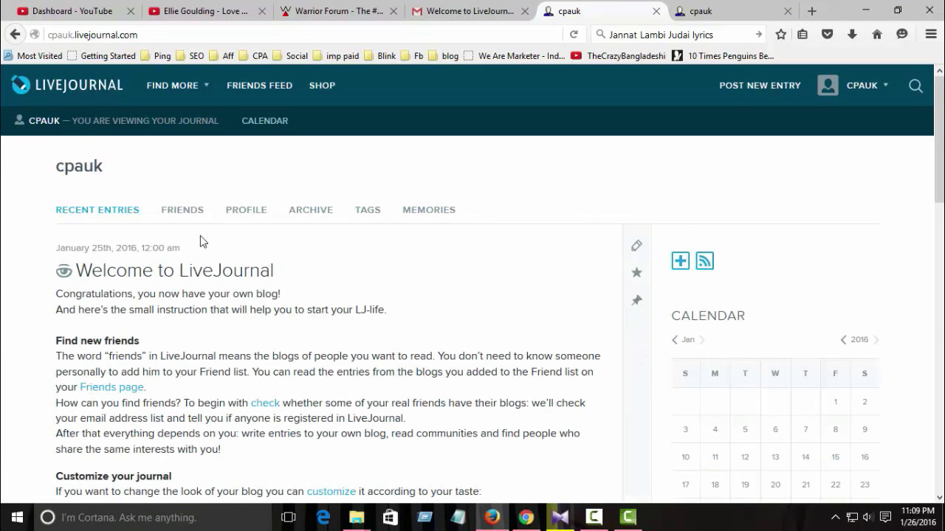
Step: Scroll through the Welcome to LiveJournal entry's friends and customization tips
scroll("down", 3)
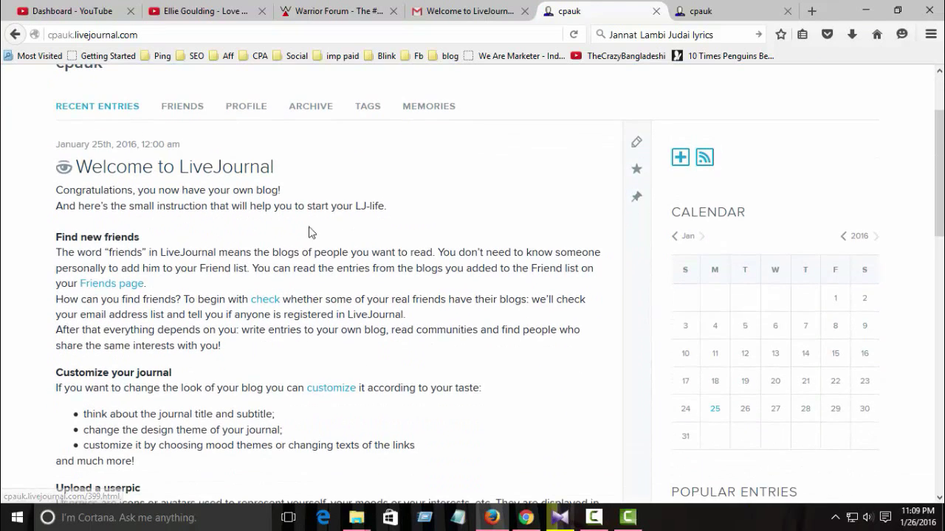
mouse_move(480, 233)
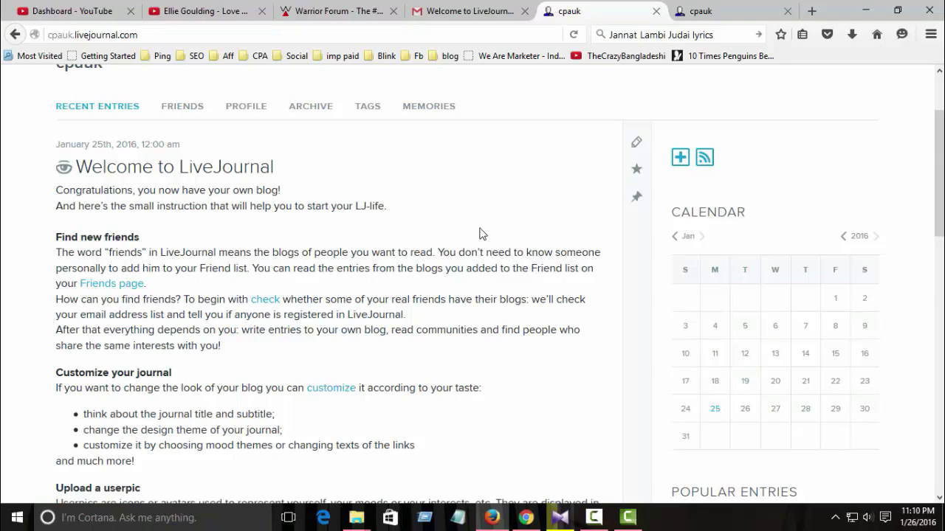
mouse_move(419, 273)
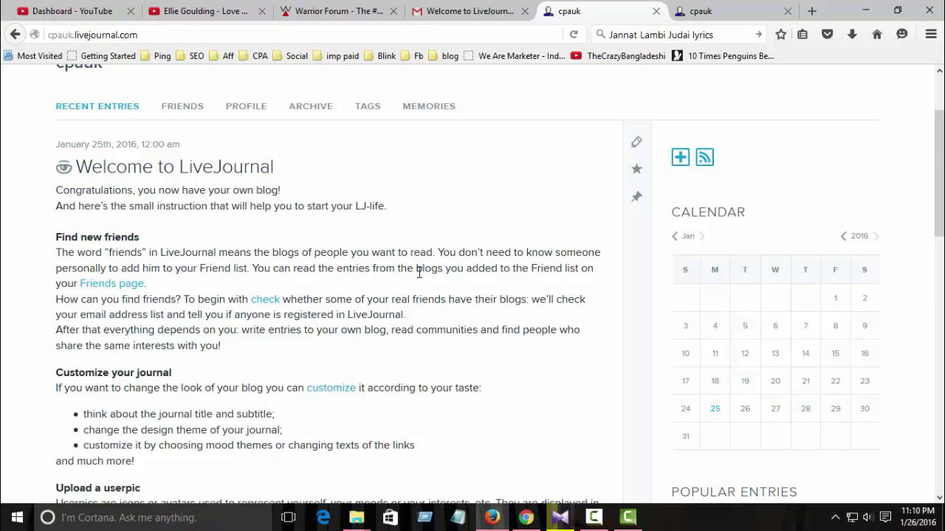
mouse_move(229, 197)
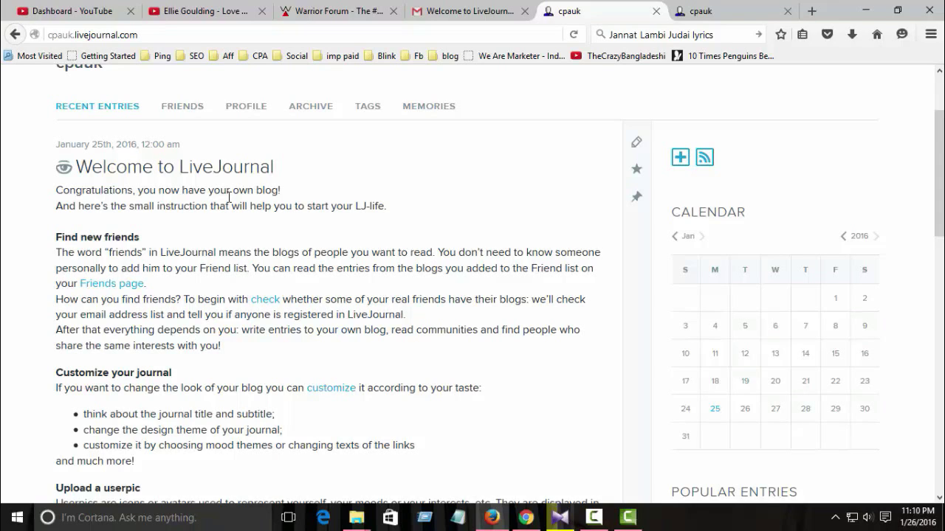
mouse_move(358, 247)
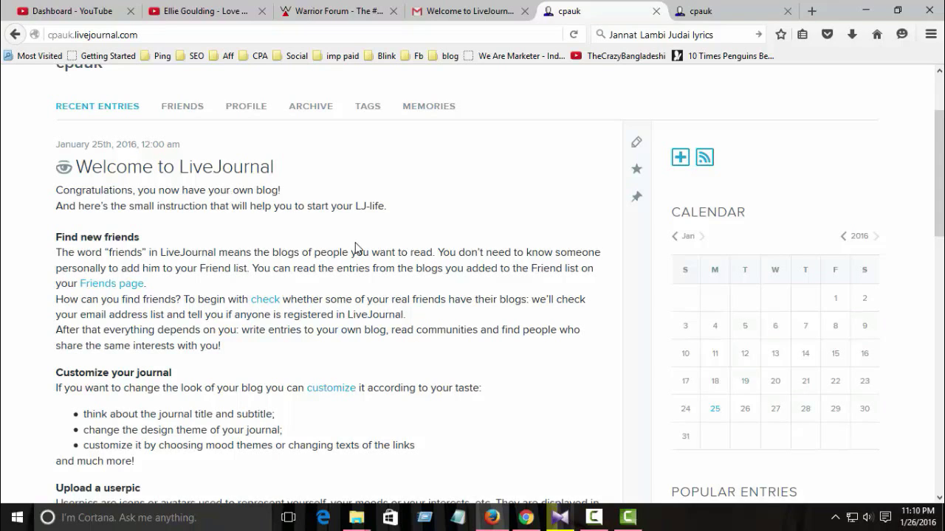
scroll("down", 3)
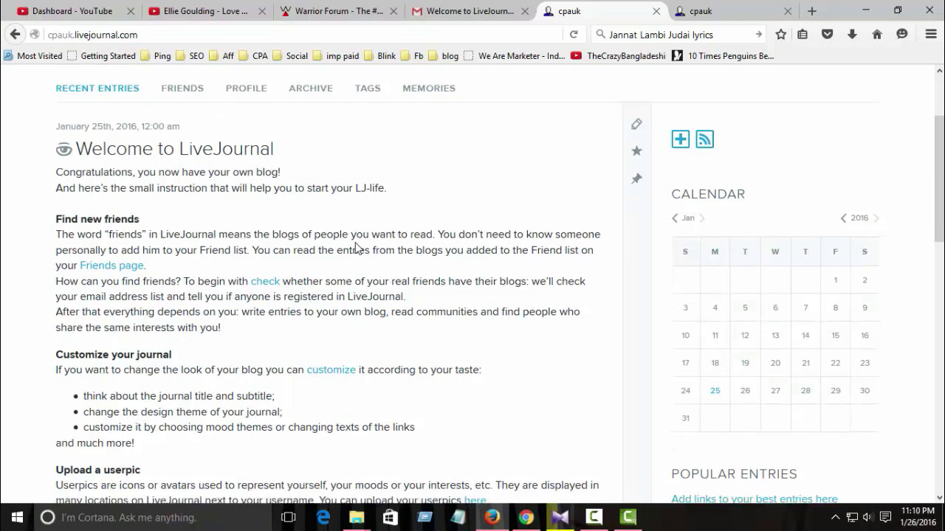
scroll("down", 3)
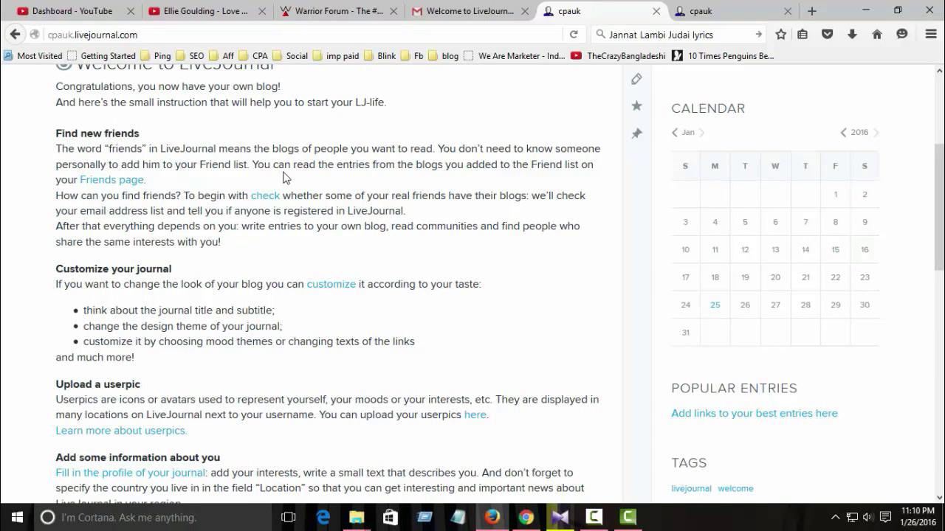
scroll("down", 3)
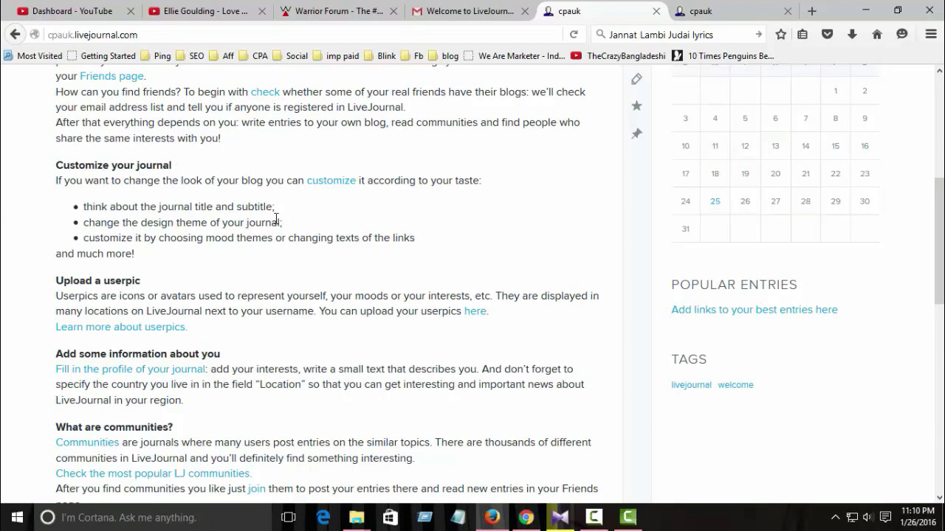
mouse_move(277, 216)
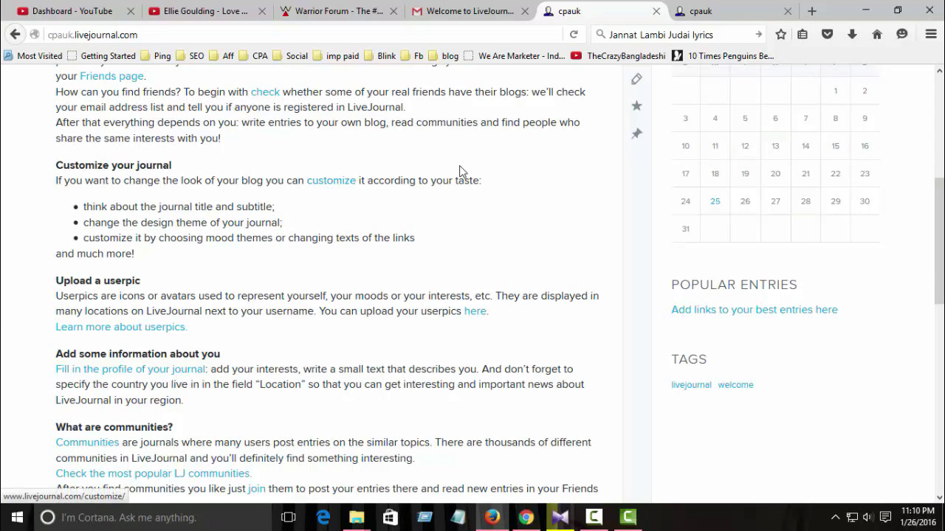
mouse_move(464, 175)
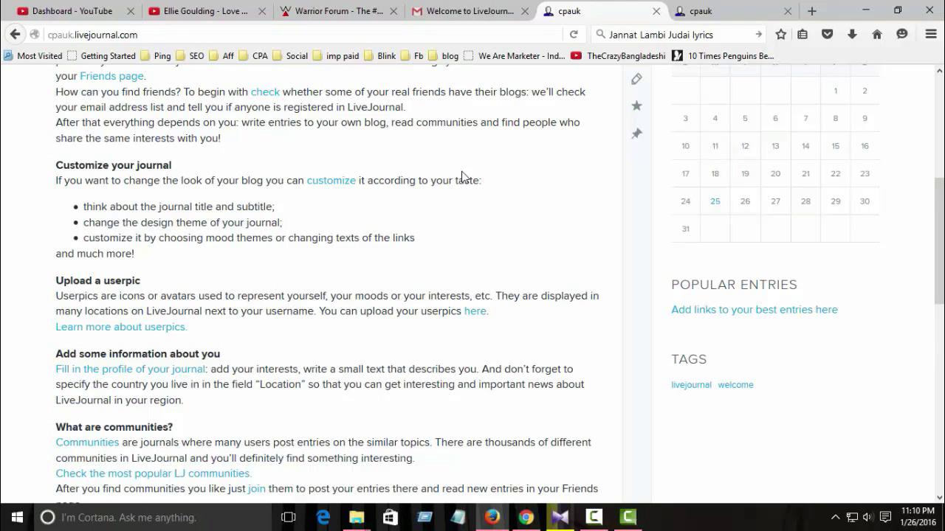
Step: Scroll past the userpic and profile advice to the communities and writing tips
scroll("down", 3)
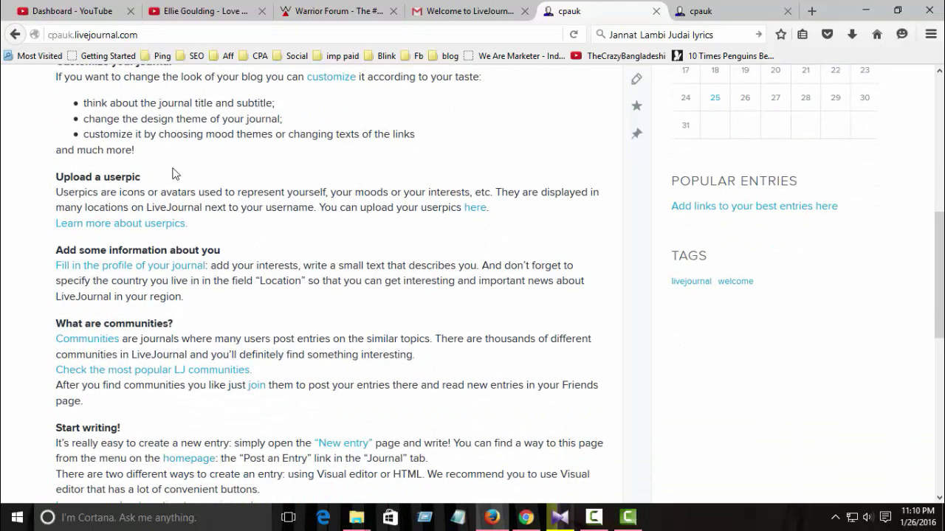
mouse_move(263, 161)
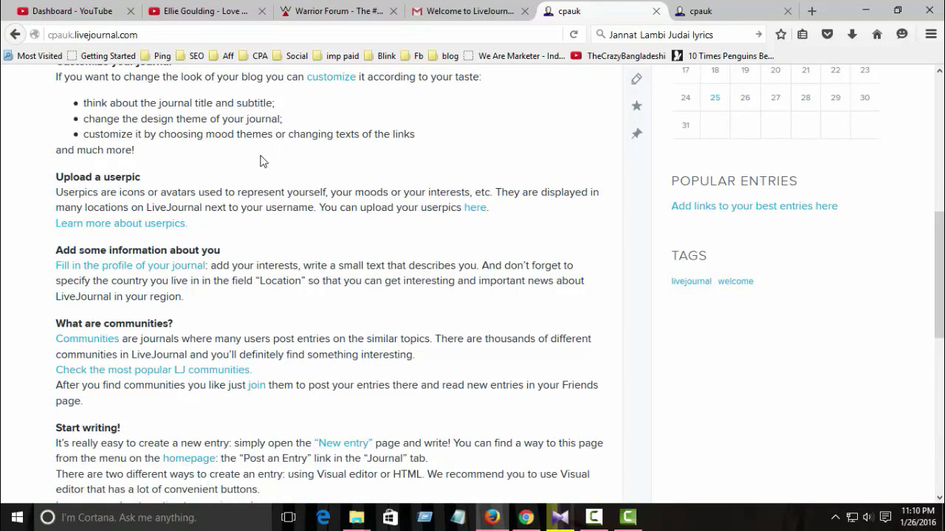
mouse_move(186, 159)
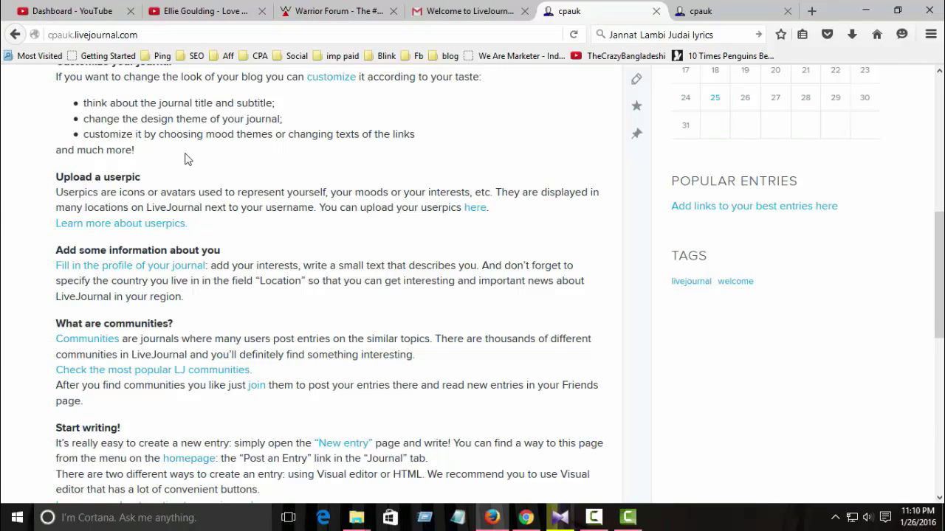
mouse_move(265, 172)
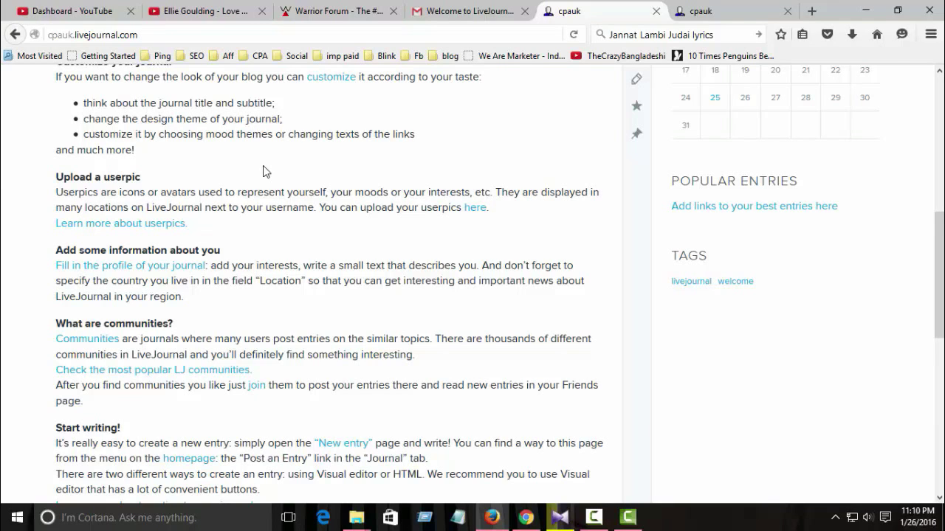
mouse_move(126, 186)
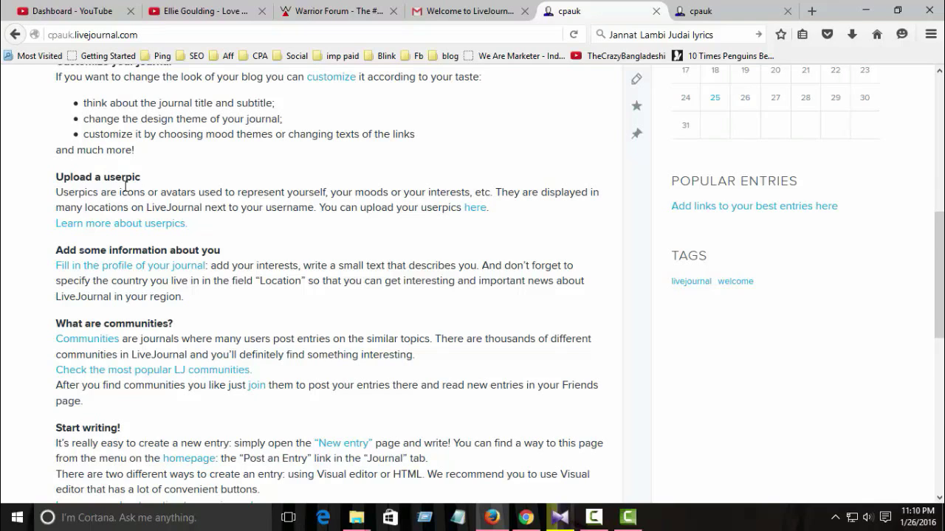
mouse_move(212, 197)
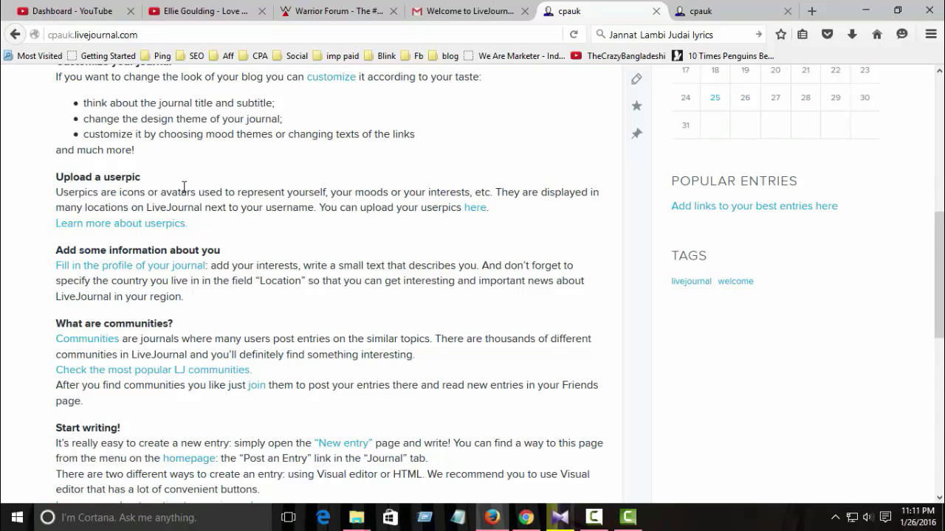
scroll("down", 3)
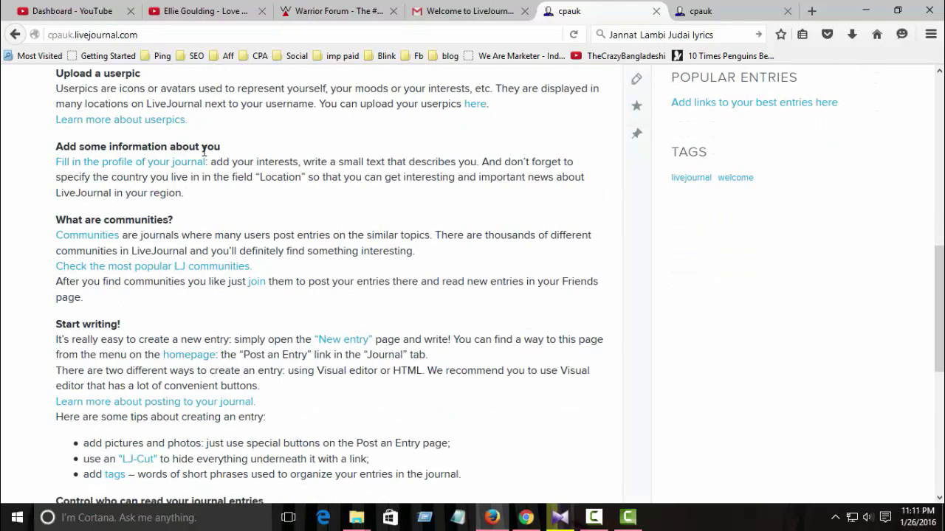
mouse_move(303, 192)
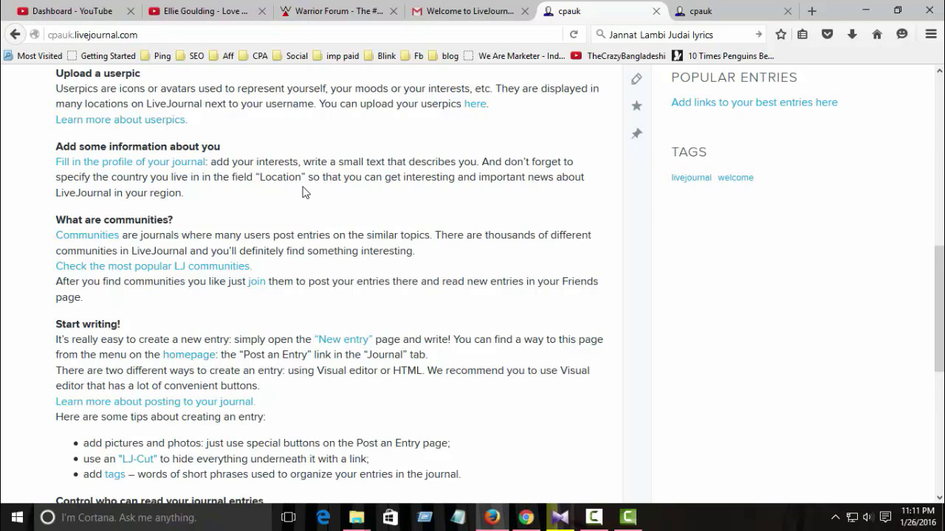
mouse_move(528, 90)
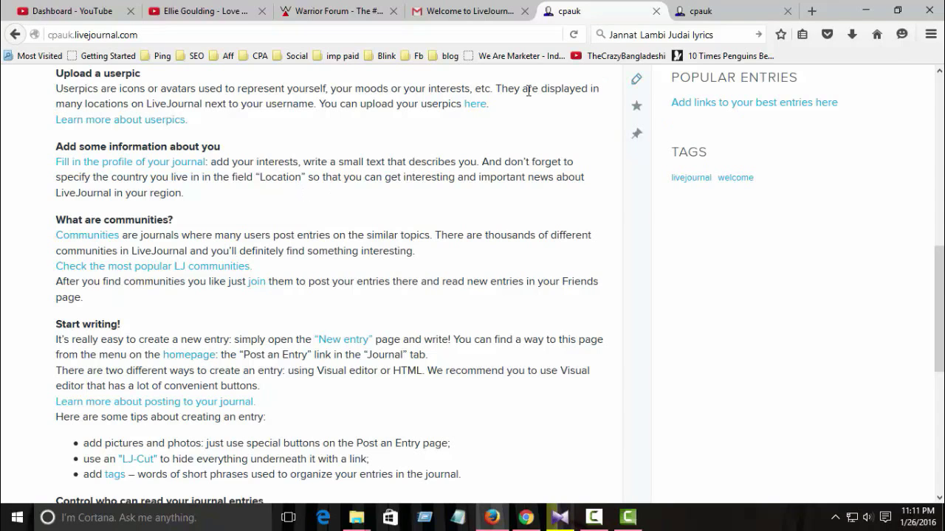
Step: Open the userpic 'here' link in a new tab and switch to Manage Userpics
right_click(476, 103)
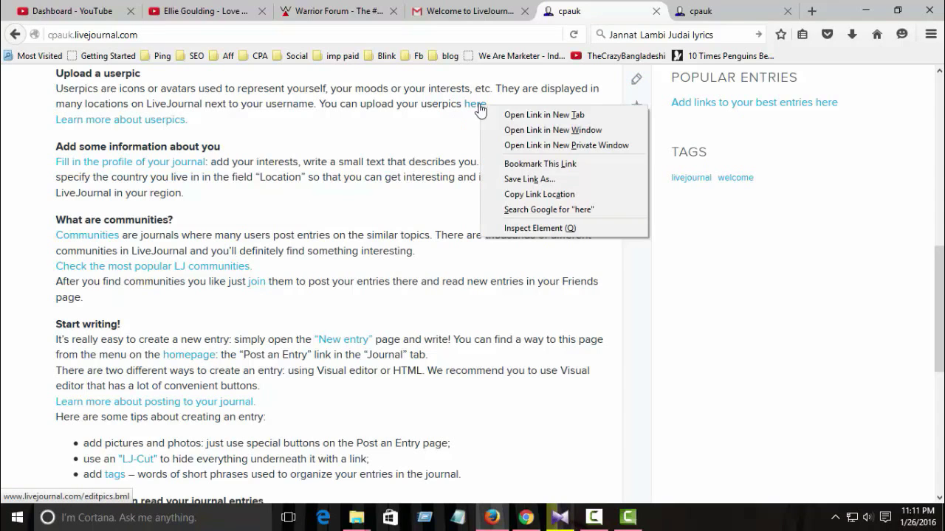
left_click(544, 115)
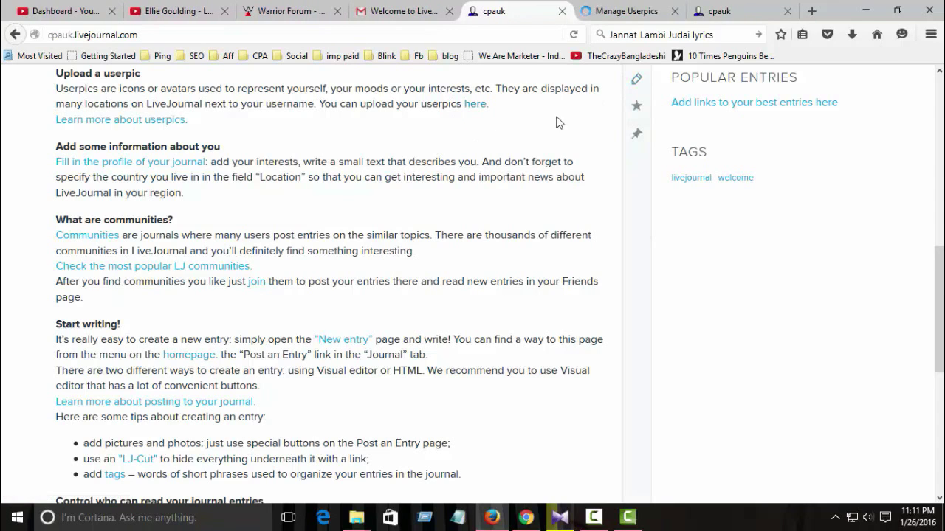
mouse_move(629, 10)
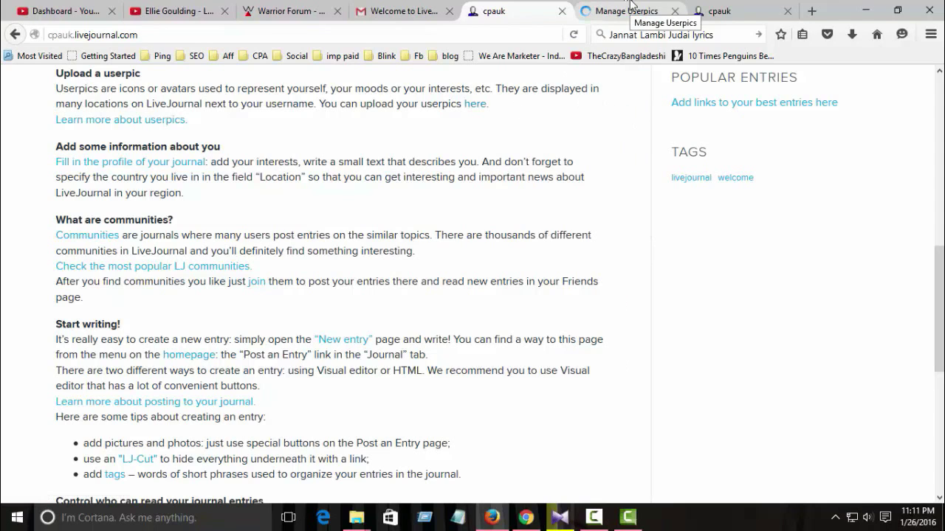
left_click(624, 11)
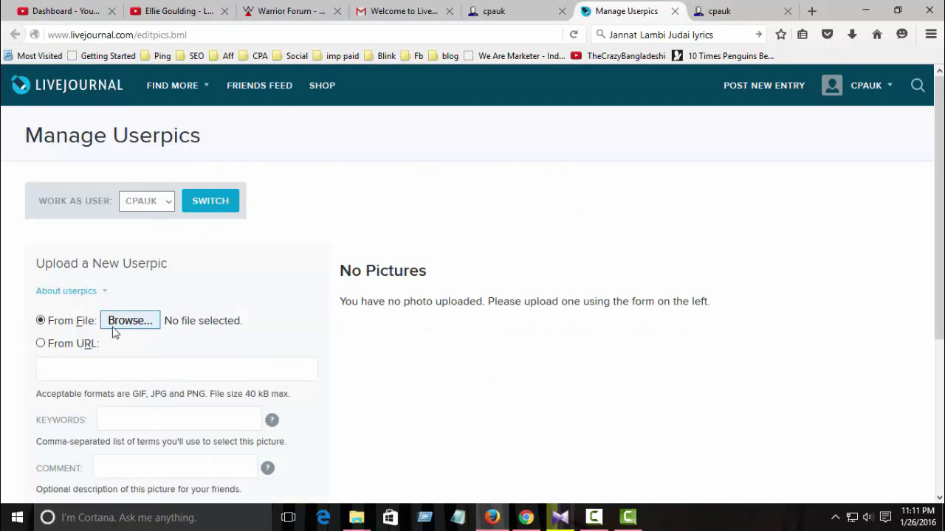
mouse_move(318, 342)
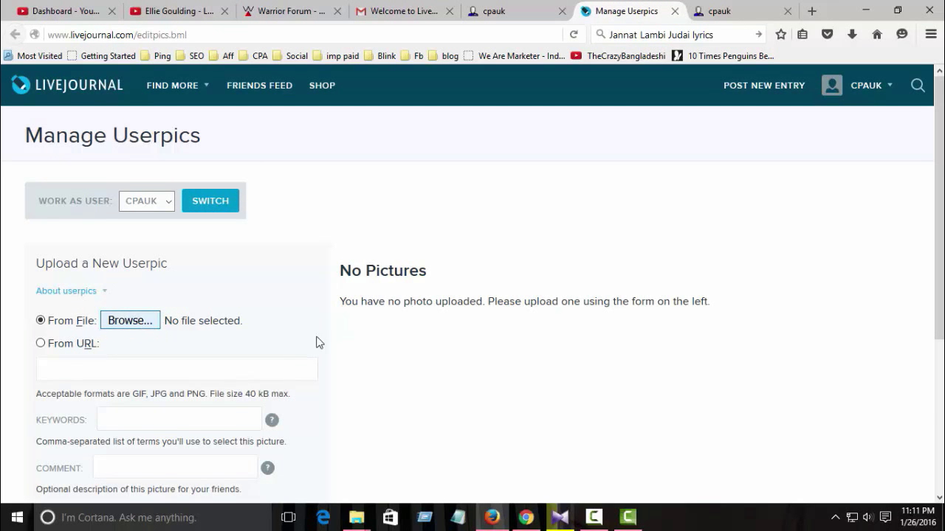
Step: Choose the cartoon image file and upload it as the default userpic
left_click(129, 320)
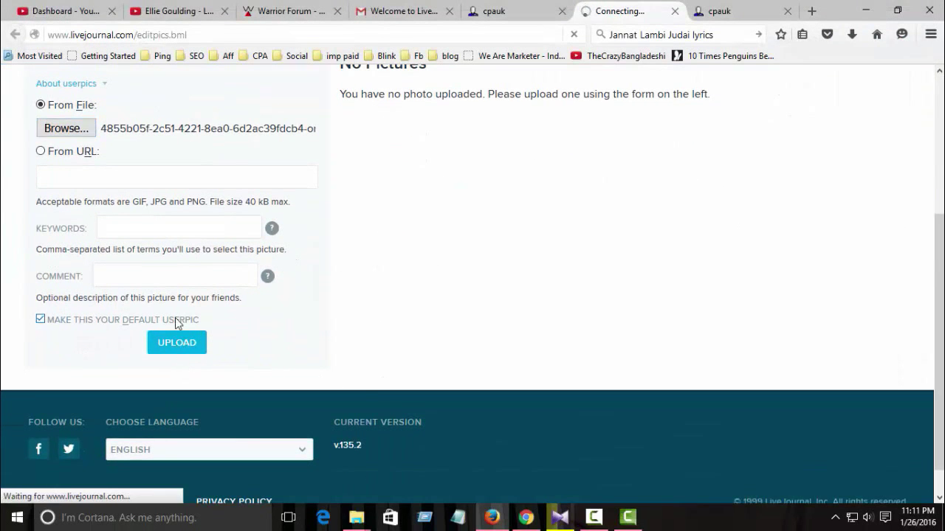
left_click(176, 342)
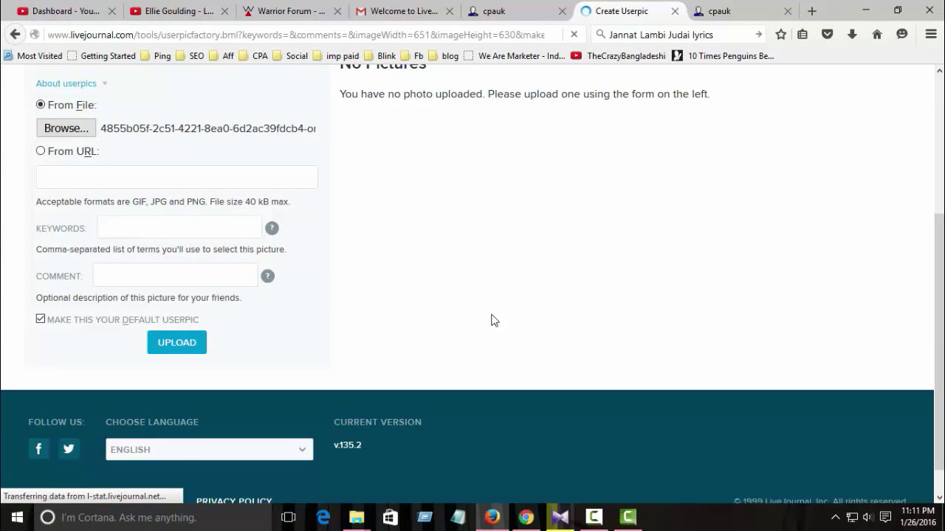
left_click(176, 342)
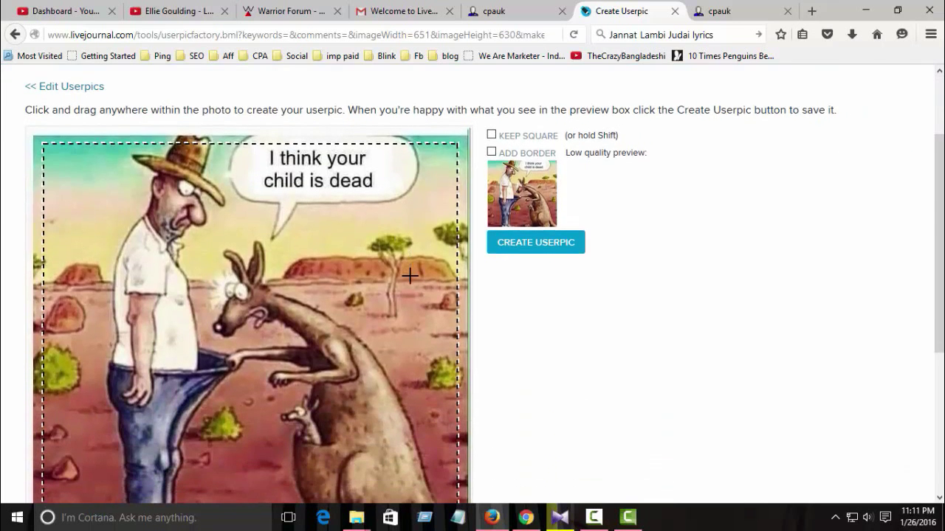
Step: Crop the picture to the kangaroo and save it with Create Userpic
scroll("down", 3)
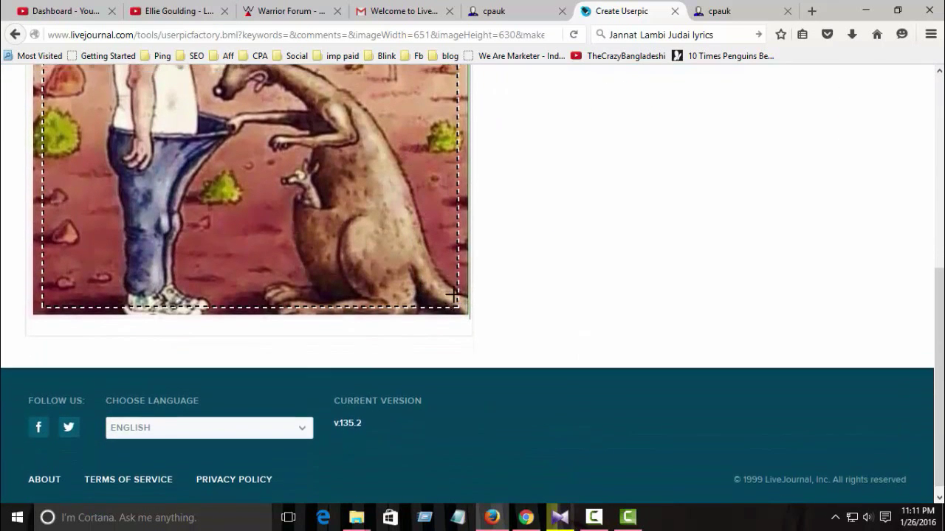
scroll("up", 3)
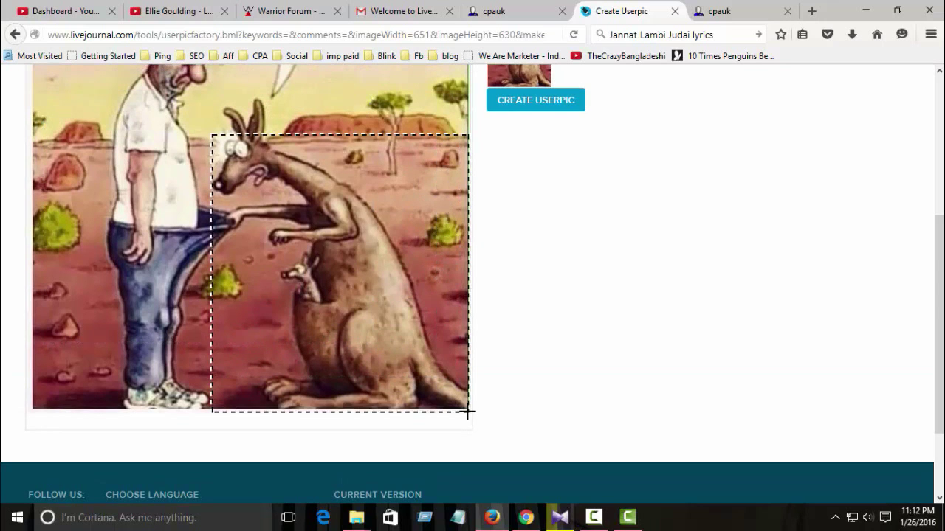
scroll("up", 3)
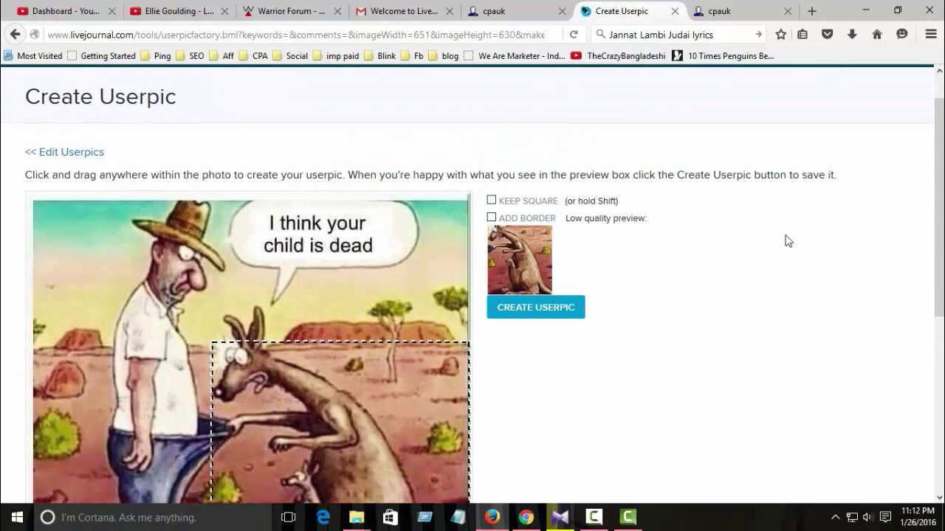
scroll("down", 3)
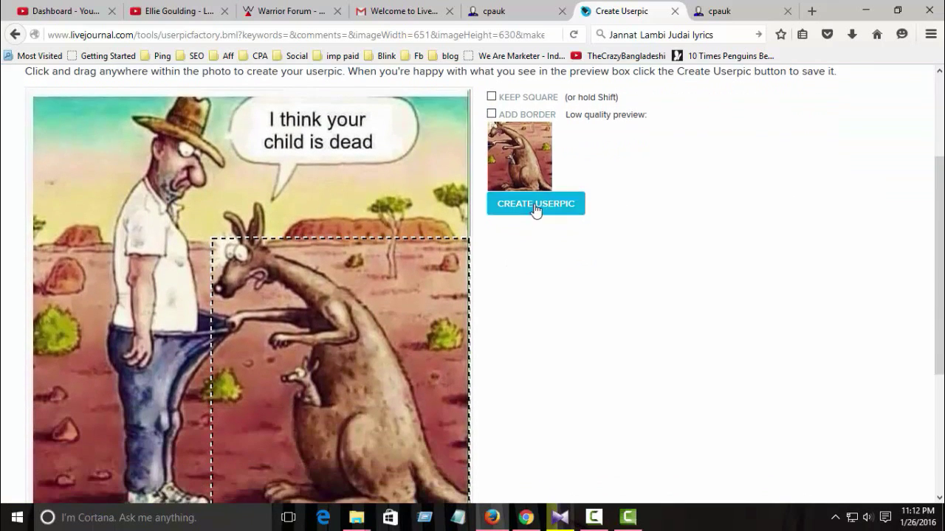
left_click(535, 203)
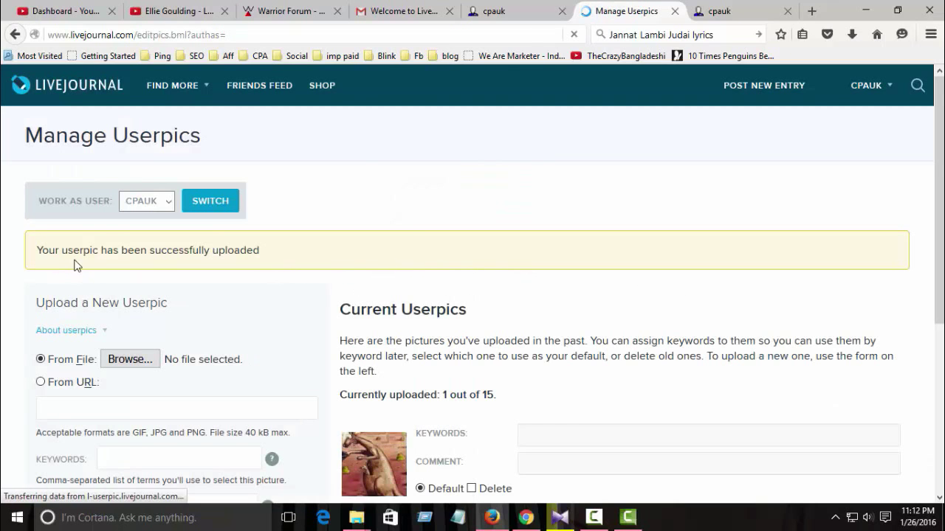
Step: Untick Delete so the kangaroo stays the default userpic, then return to the journal tab
scroll("down", 3)
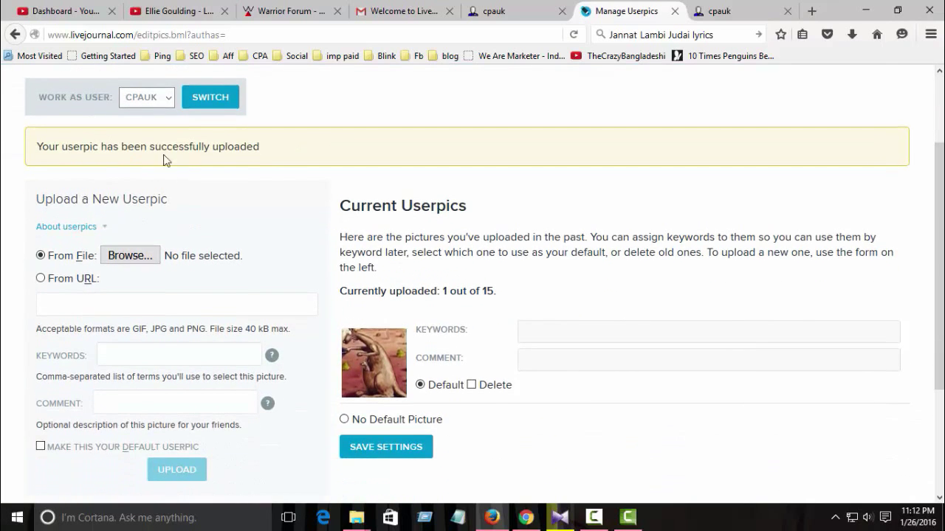
mouse_move(615, 196)
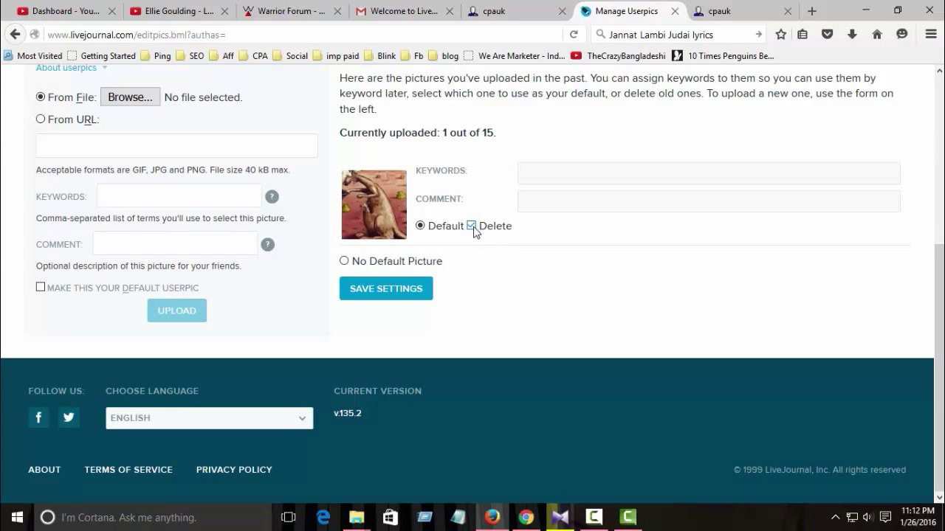
left_click(471, 226)
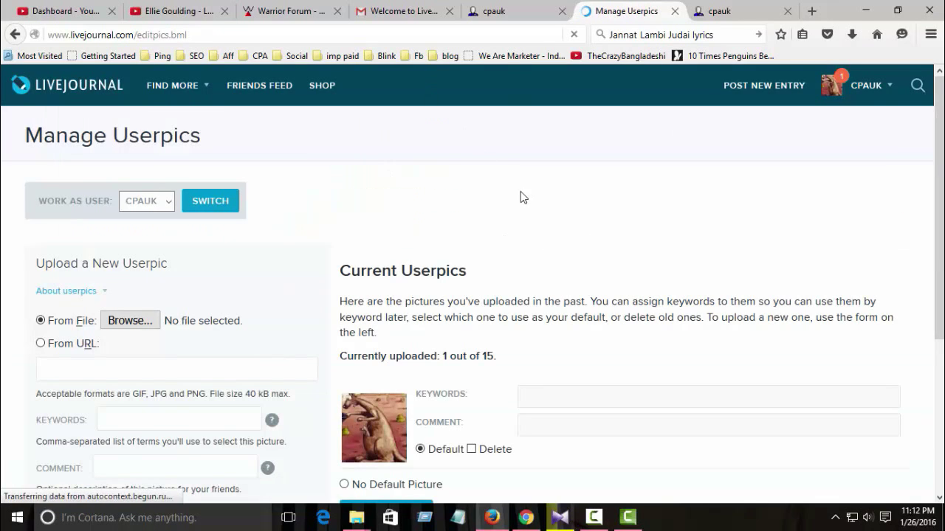
left_click(517, 10)
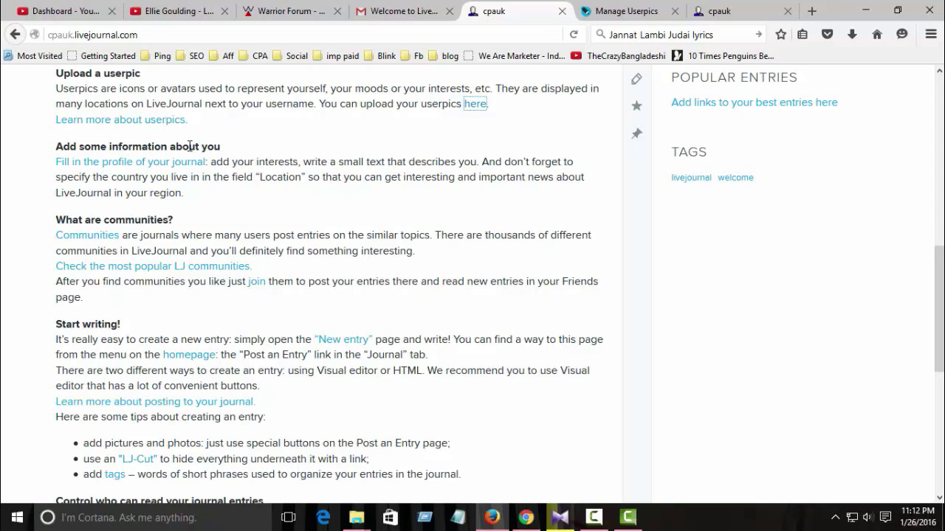
mouse_move(150, 302)
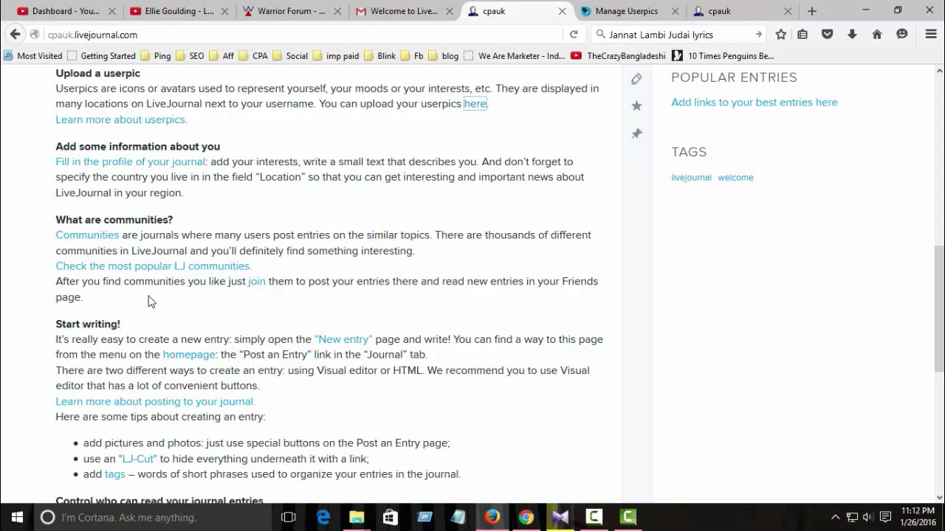
mouse_move(205, 229)
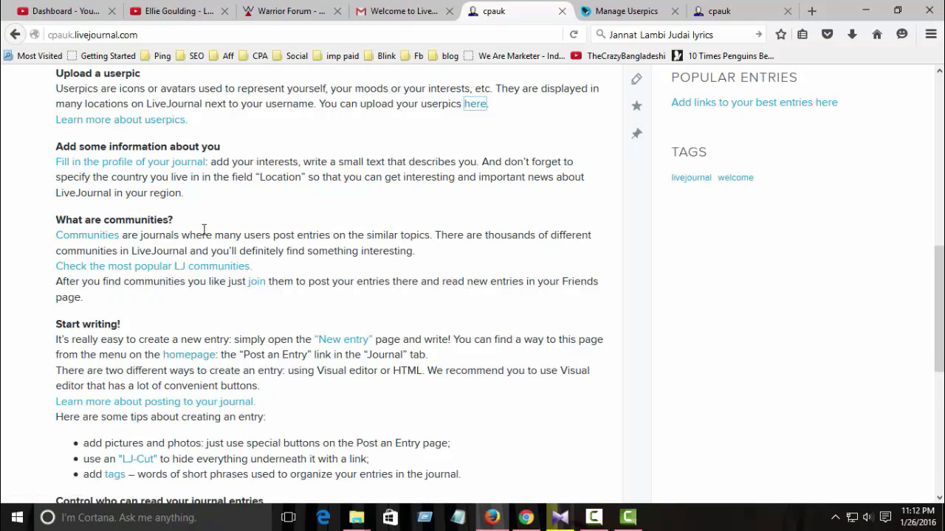
mouse_move(255, 233)
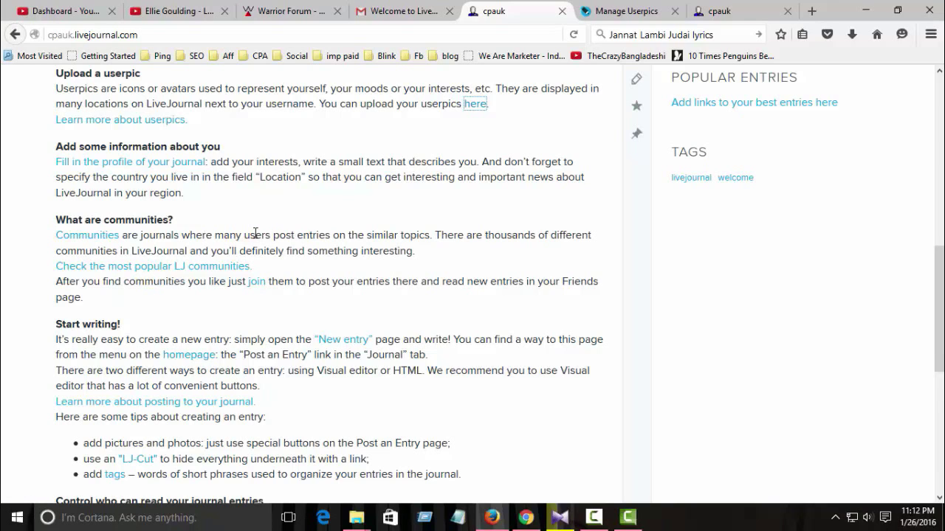
Step: Scroll the welcome entry to the communities, writing and entry-privacy tips
scroll("down", 3)
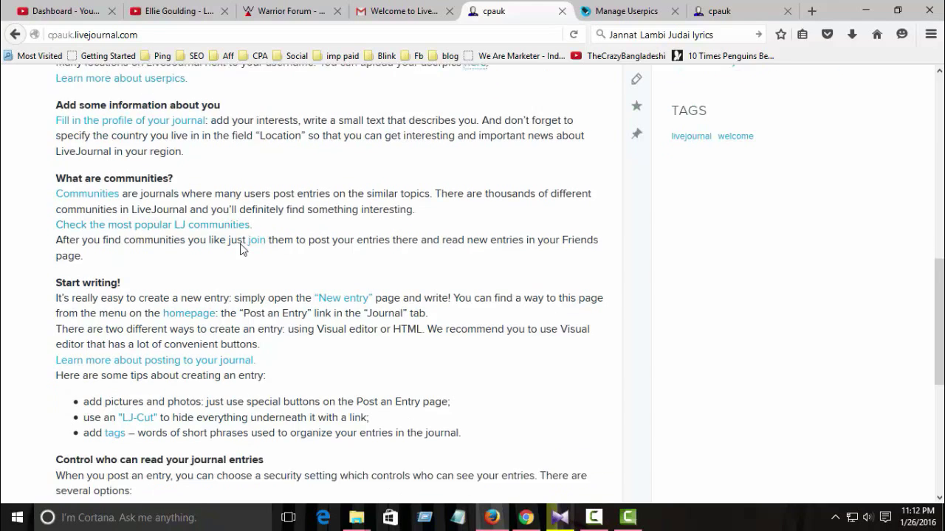
scroll("down", 3)
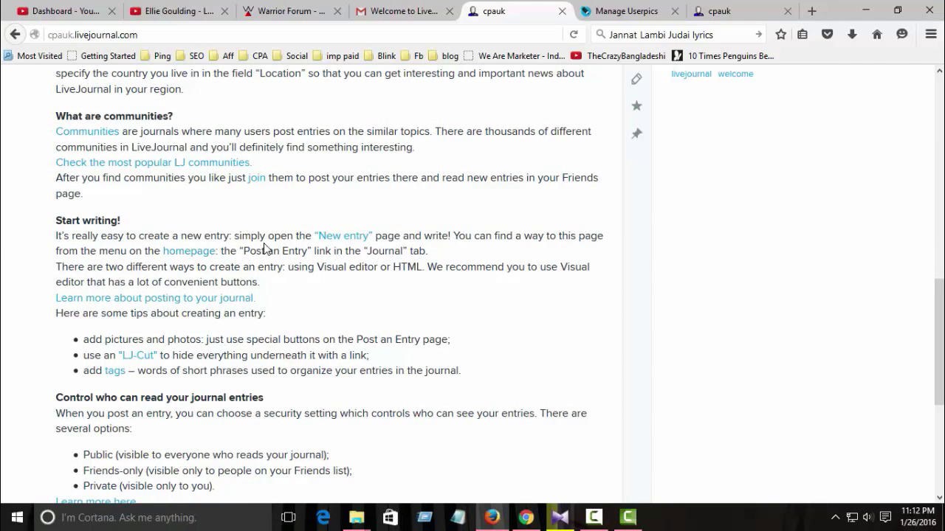
mouse_move(203, 239)
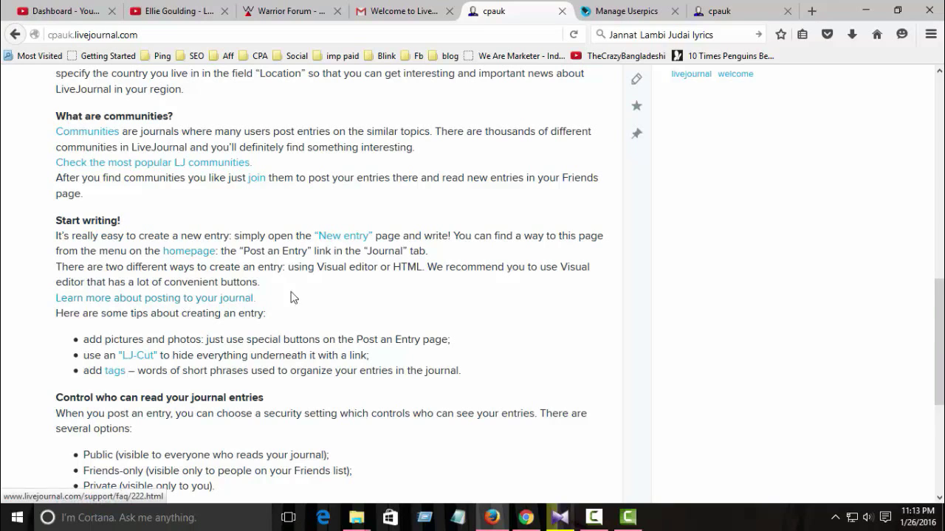
Step: Scroll through the welcome post's privacy, Stay up to date and FAQ sections to its end
scroll("down", 3)
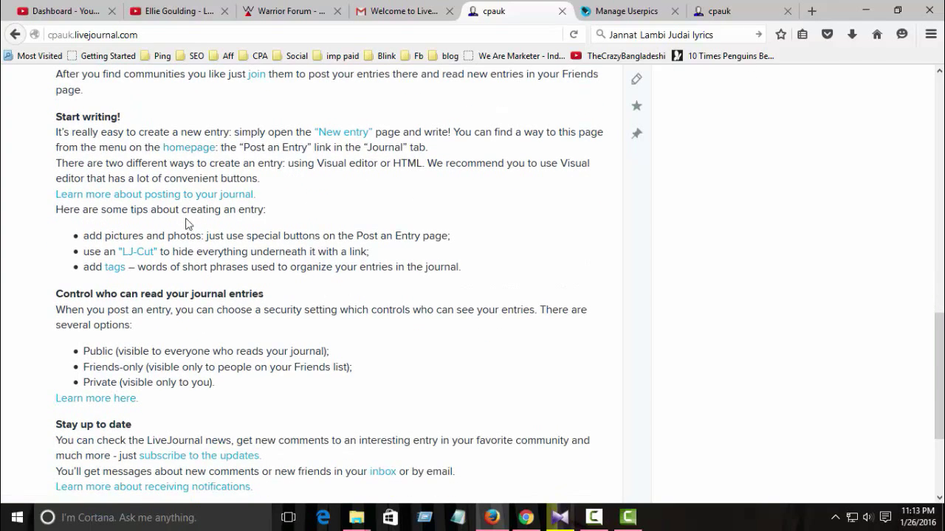
mouse_move(357, 237)
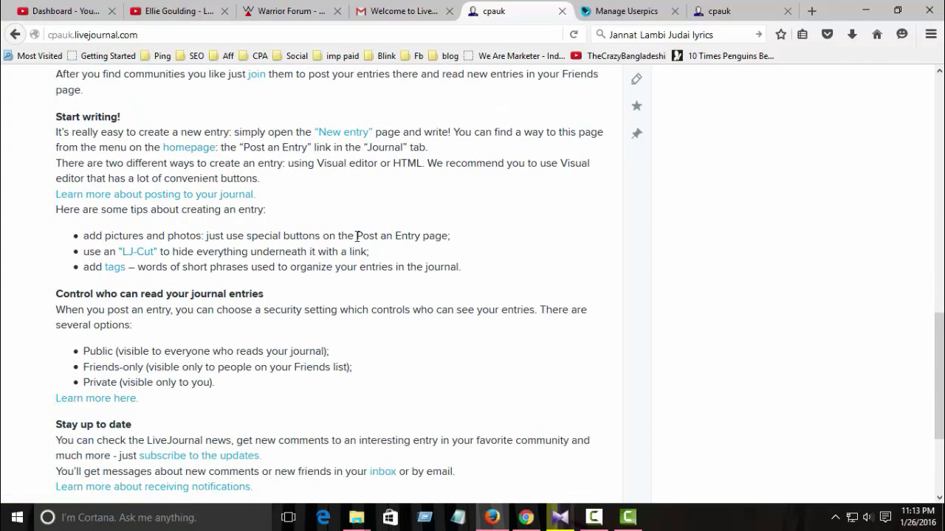
mouse_move(295, 246)
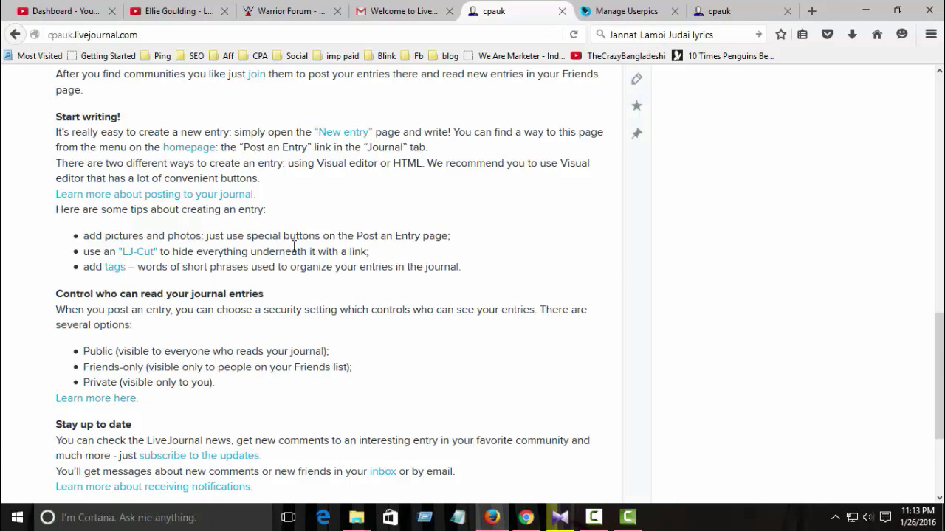
scroll("down", 3)
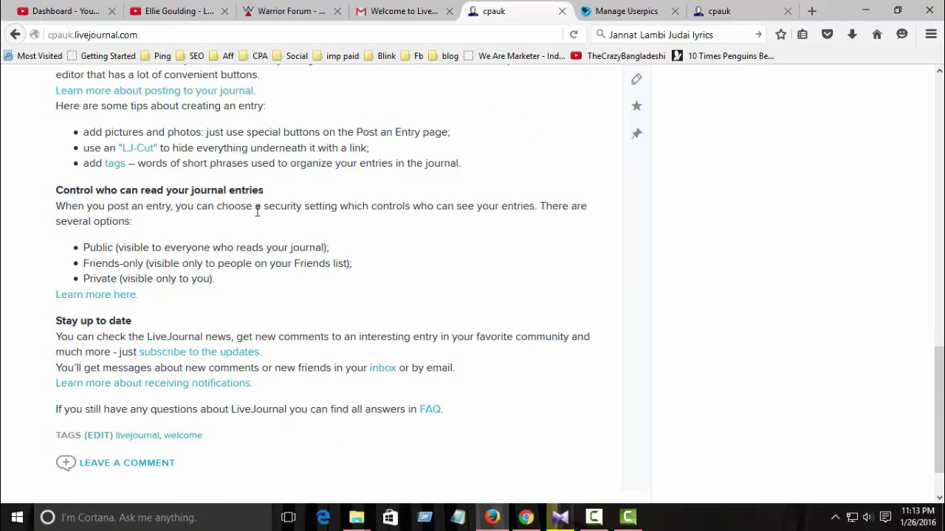
scroll("down", 3)
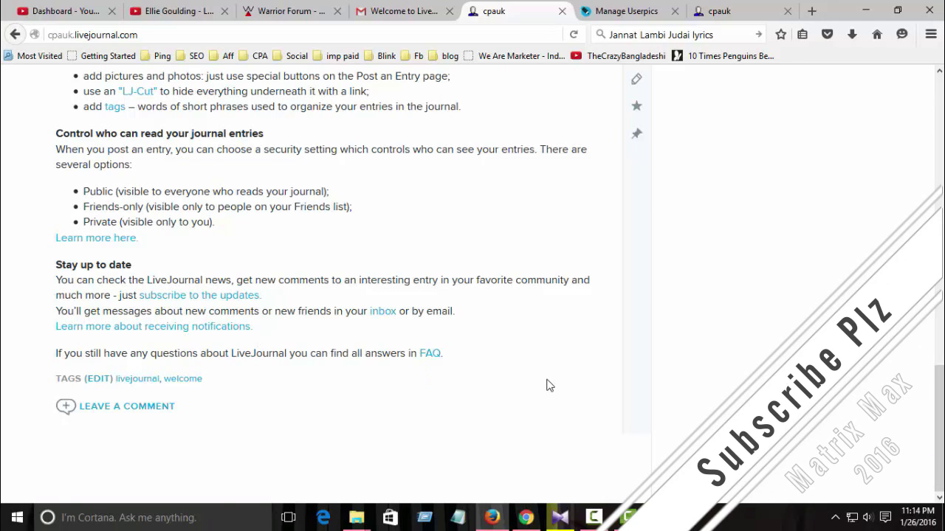
Step: Scroll back up to the opening of the Welcome to LiveJournal entry
scroll("up", 3)
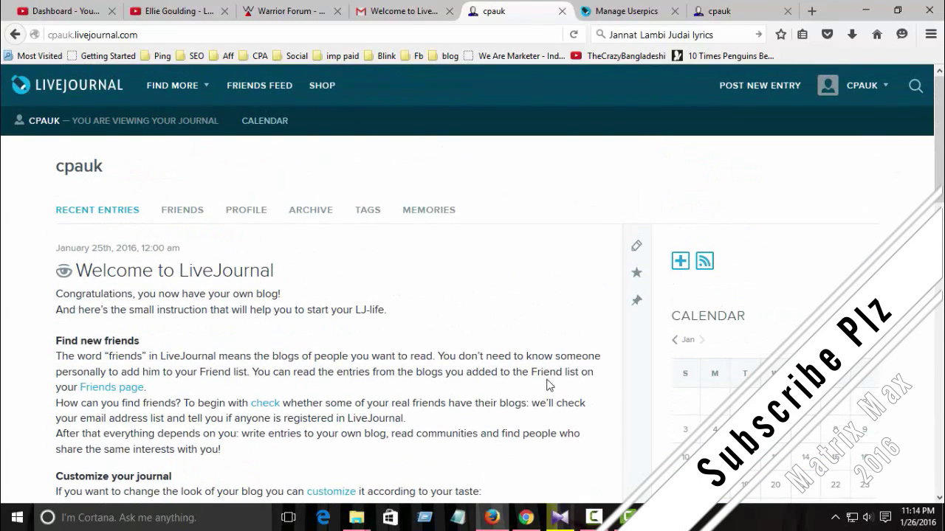
mouse_move(575, 333)
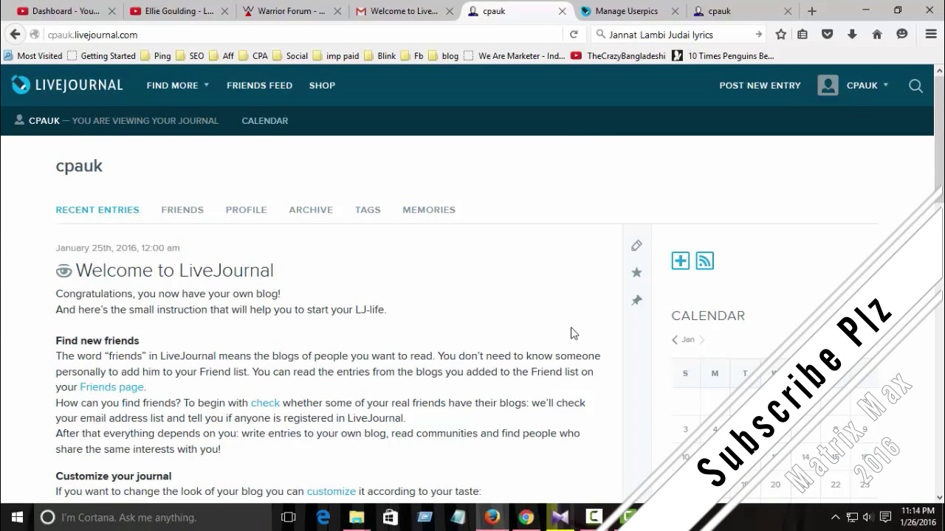
scroll("down", 3)
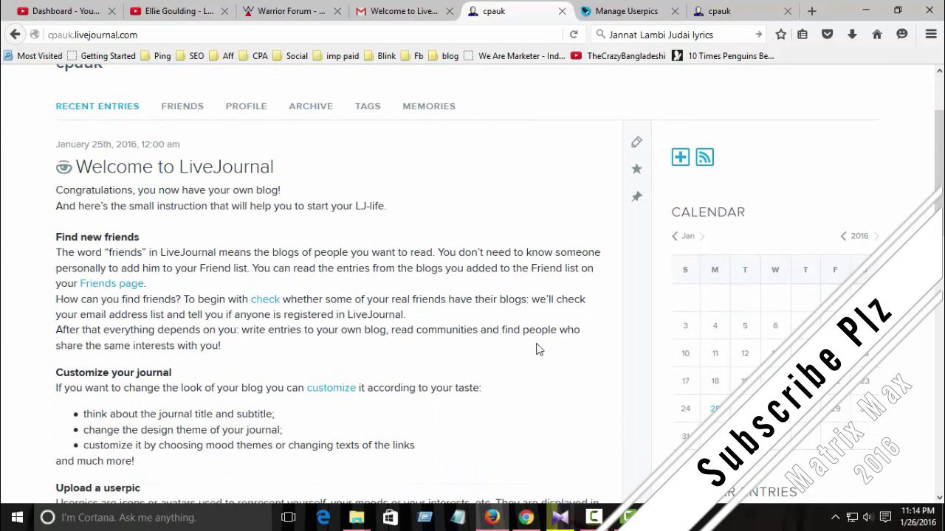
mouse_move(530, 322)
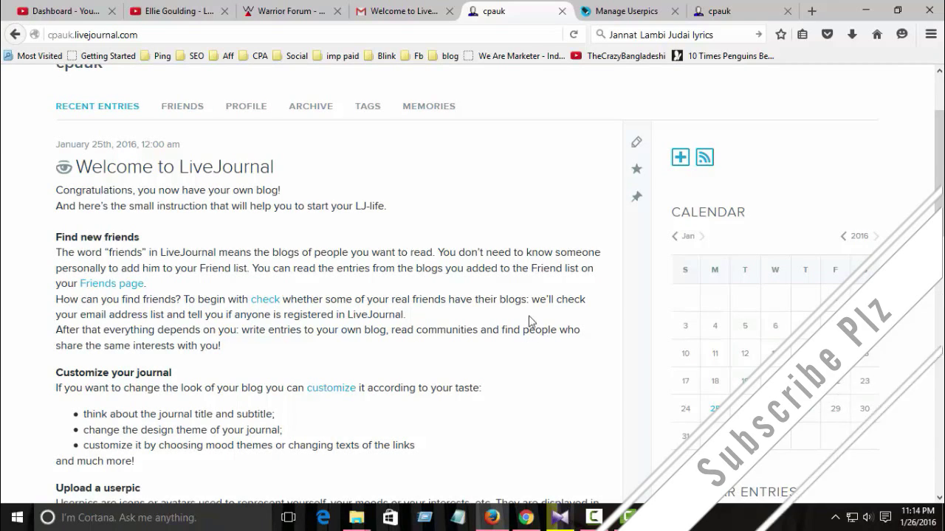